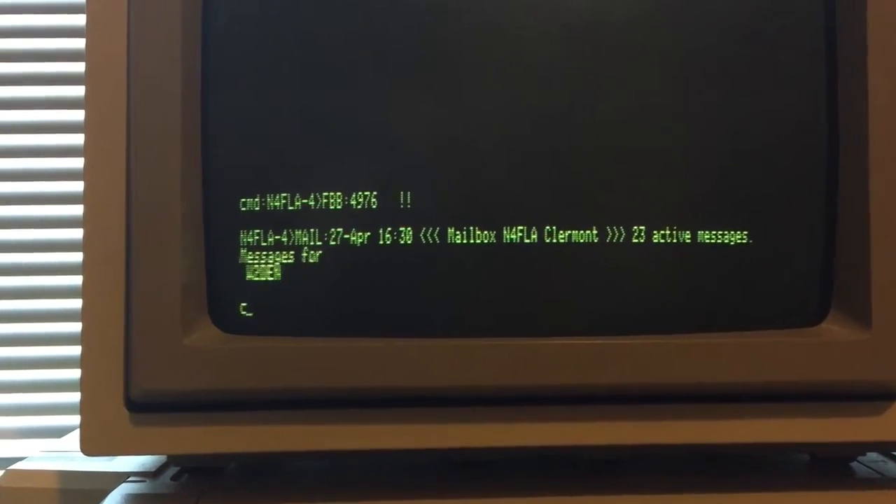
{"action": "type", "text": "kj4b"}
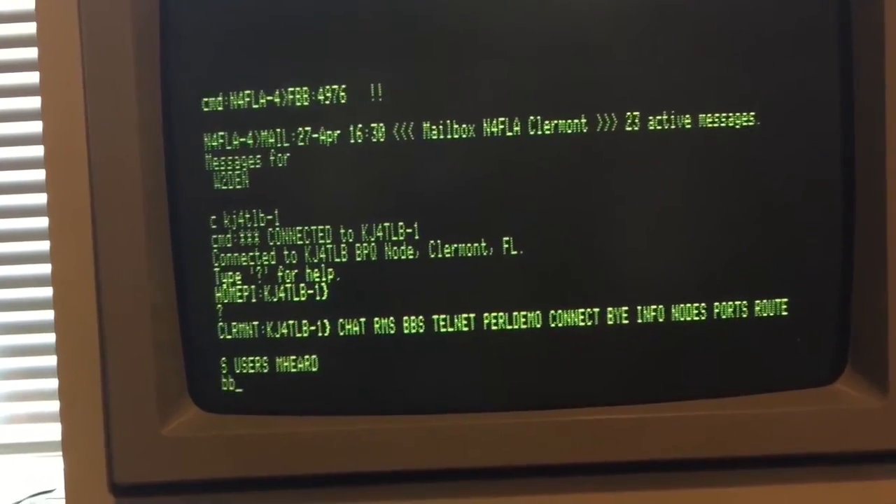
{"action": "type", "text": "s"}
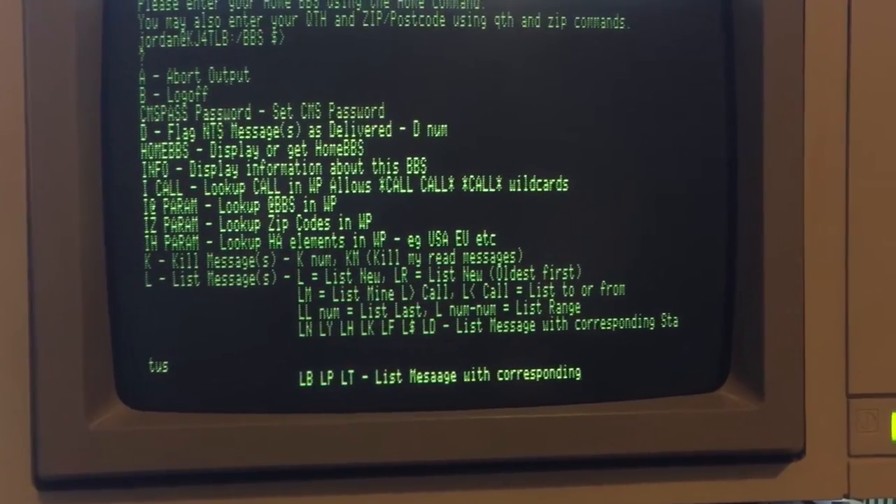
{"action": "scroll", "scroll_direction": "down", "scroll_amount": 3}
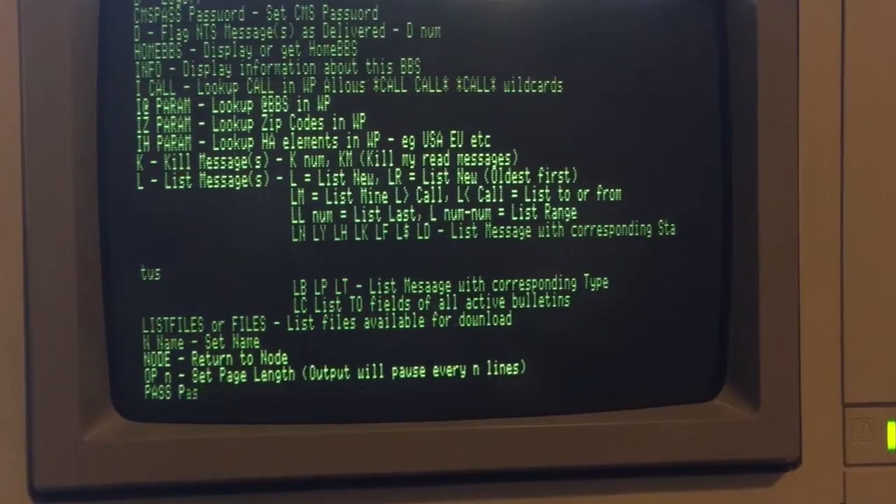
{"action": "scroll", "scroll_direction": "down", "scroll_amount": 3}
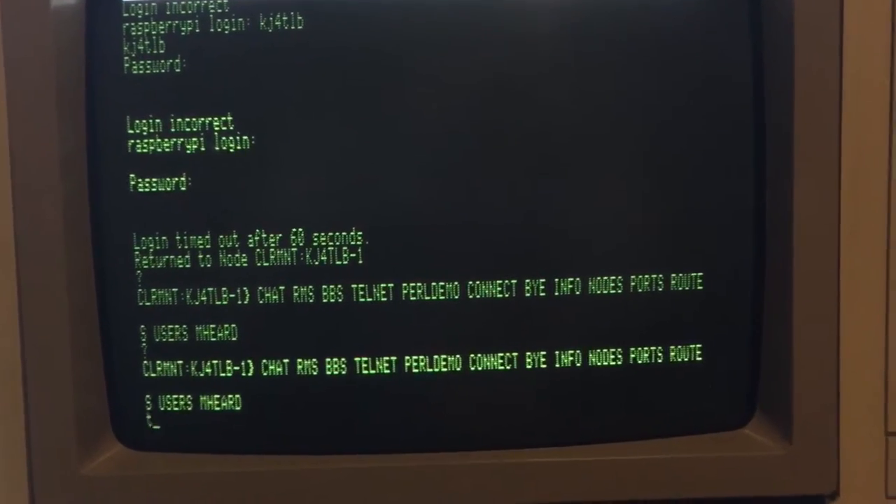
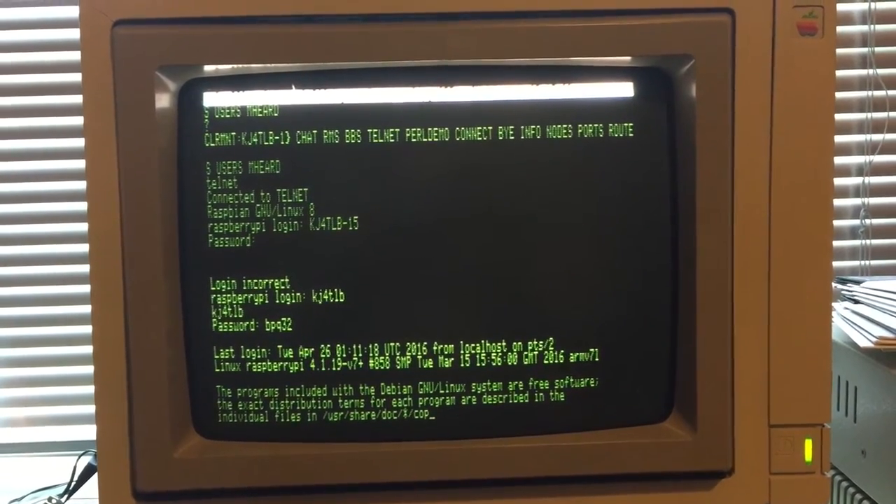
{"action": "scroll", "scroll_direction": "down", "scroll_amount": 3}
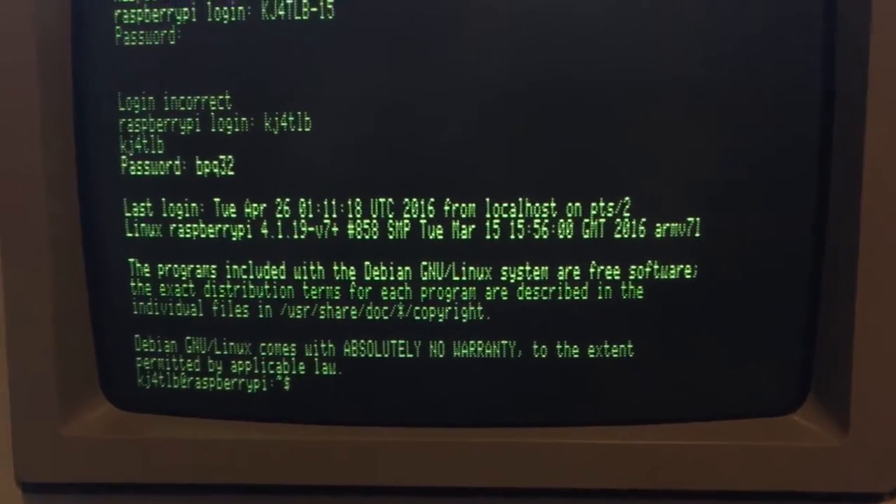
{"action": "type", "text": "cd"}
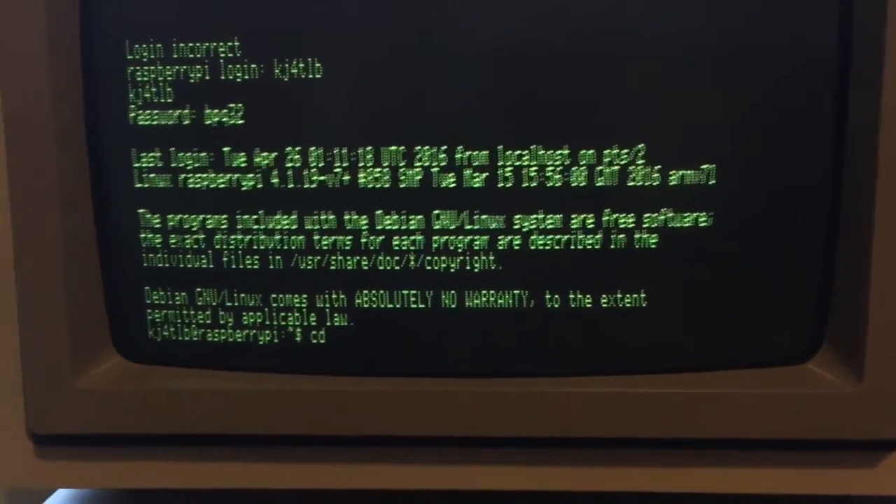
{"action": "type", "text": "/pi"}
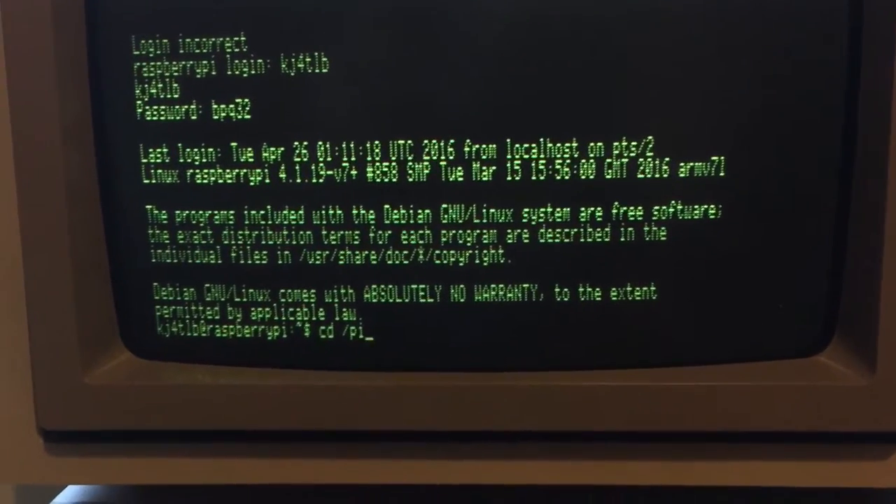
{"action": "type", "text": "/linbpq"}
{"action": "type", "text": "c"}
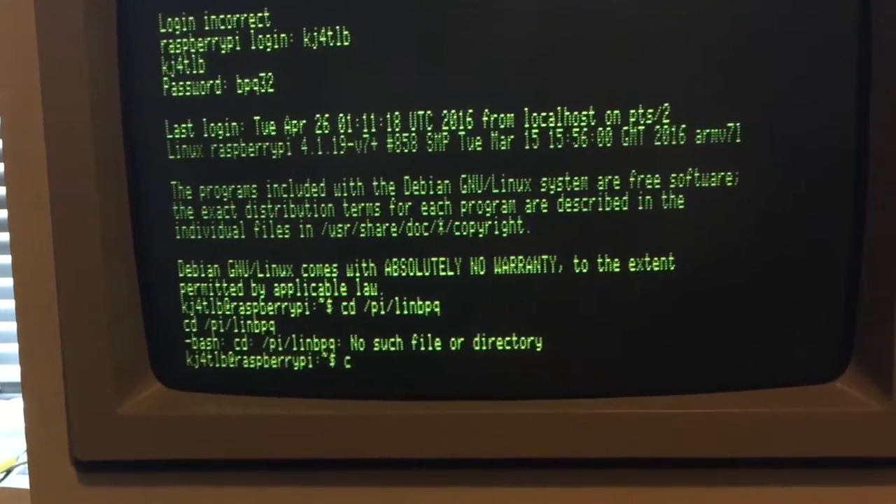
{"action": "type", "text": "d /h"}
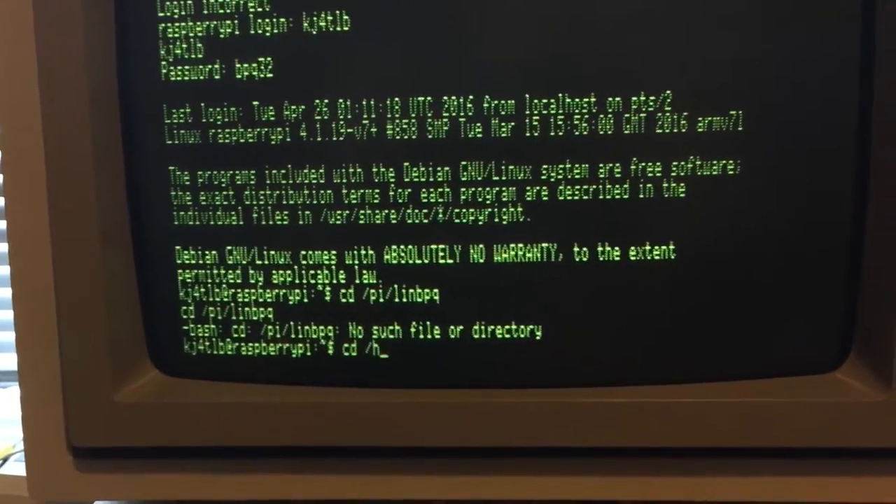
{"action": "type", "text": "ome/pi/linbpq"}
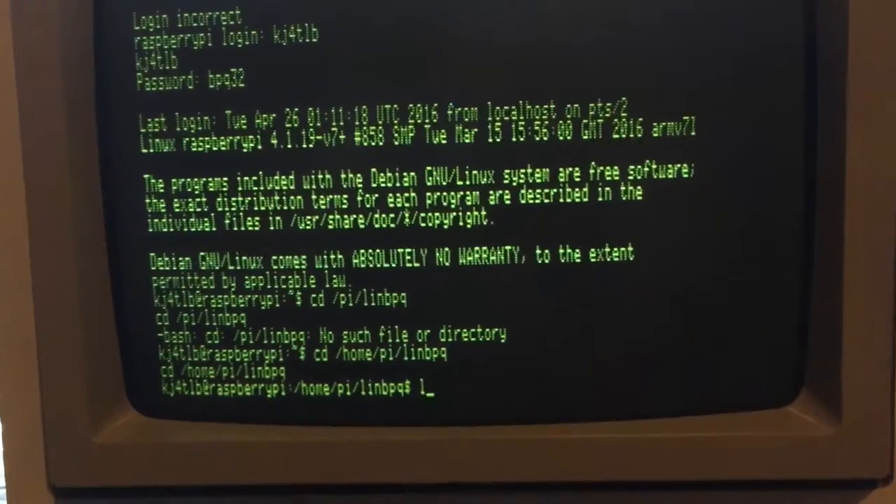
{"action": "type", "text": "s -l"}
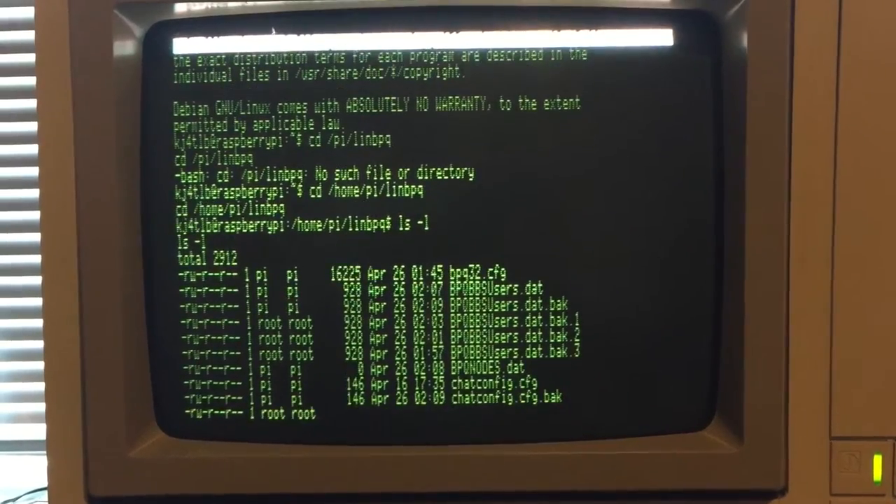
{"action": "scroll", "scroll_direction": "down", "scroll_amount": 3}
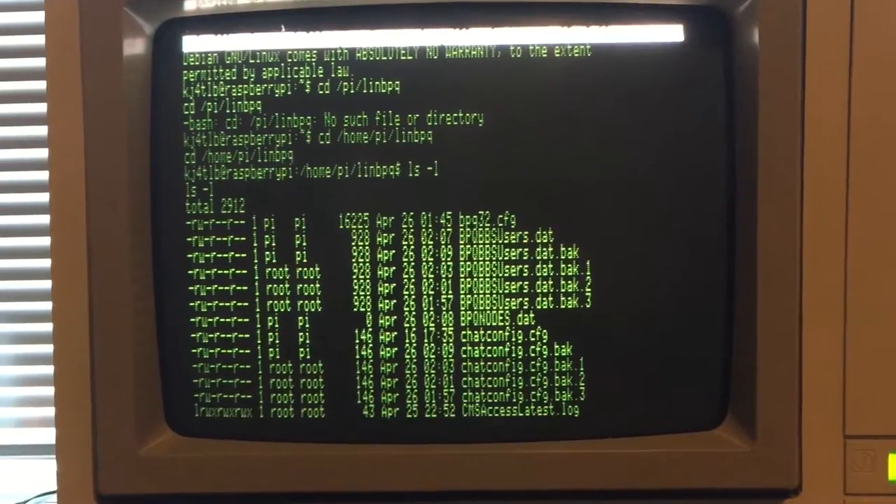
{"action": "scroll", "scroll_direction": "down", "scroll_amount": 3}
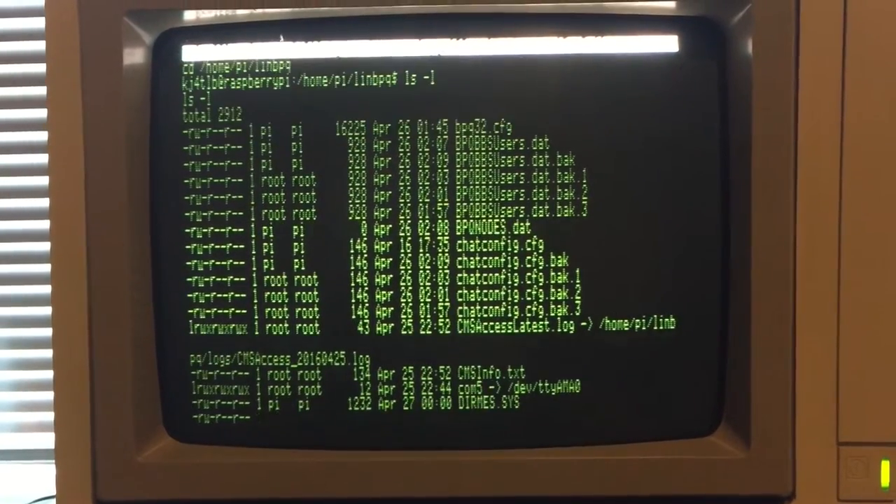
{"action": "scroll", "scroll_direction": "down", "scroll_amount": 3}
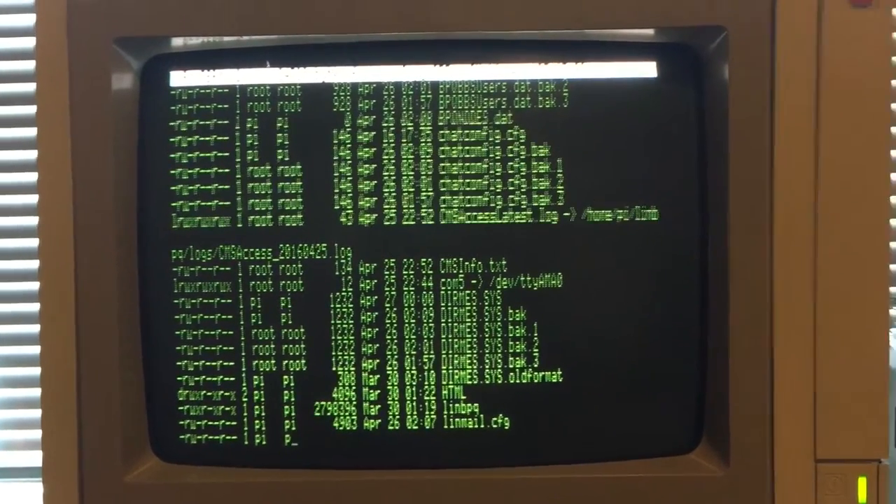
{"action": "scroll", "scroll_direction": "down", "scroll_amount": 3}
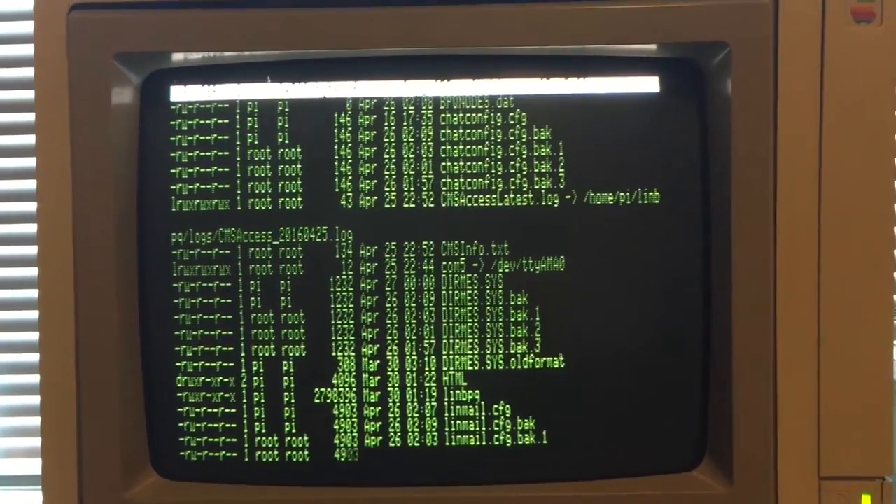
{"action": "scroll", "scroll_direction": "down", "scroll_amount": 3}
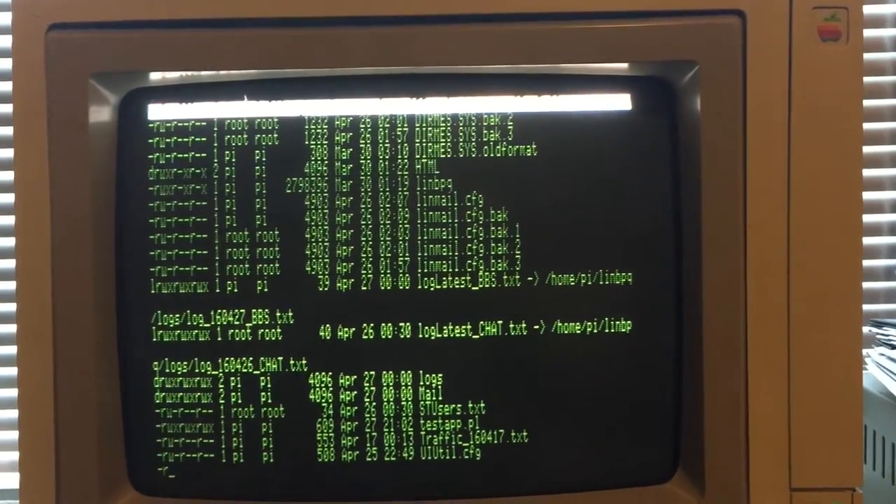
{"action": "scroll", "scroll_direction": "down", "scroll_amount": 3}
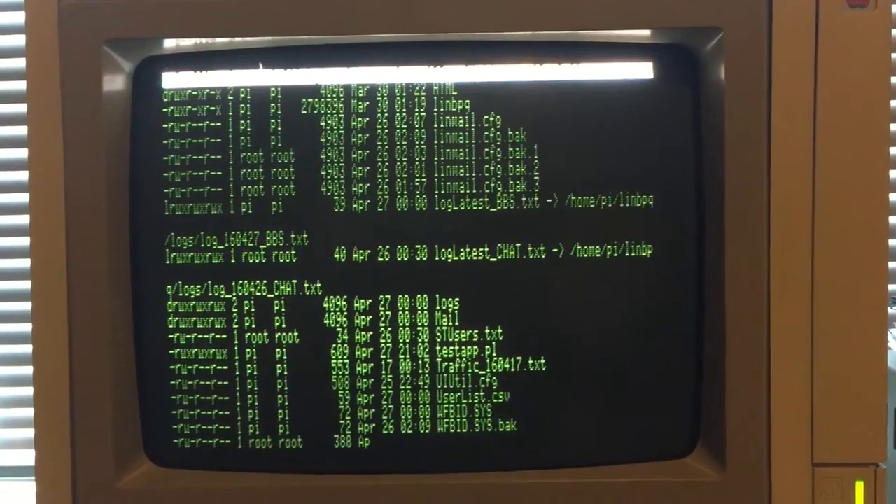
{"action": "scroll", "scroll_direction": "down", "scroll_amount": 3}
{"action": "type", "text": "ls -l *.pl"}
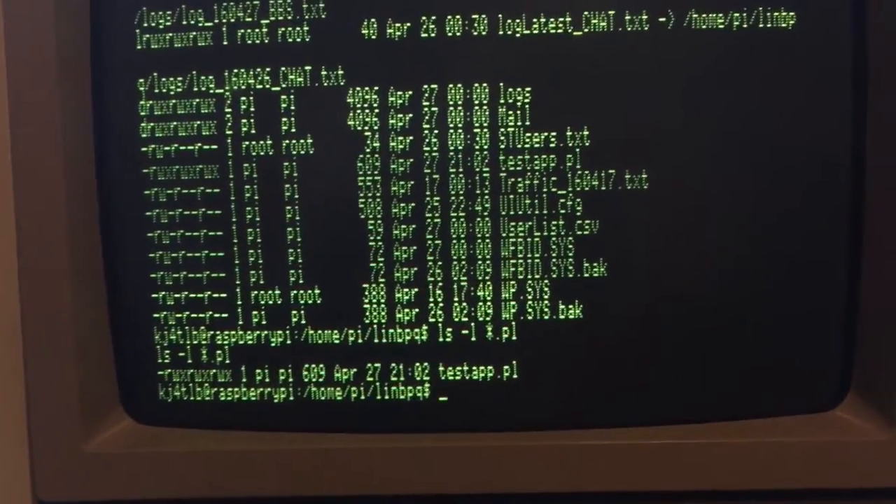
{"action": "type", "text": "cat tes"}
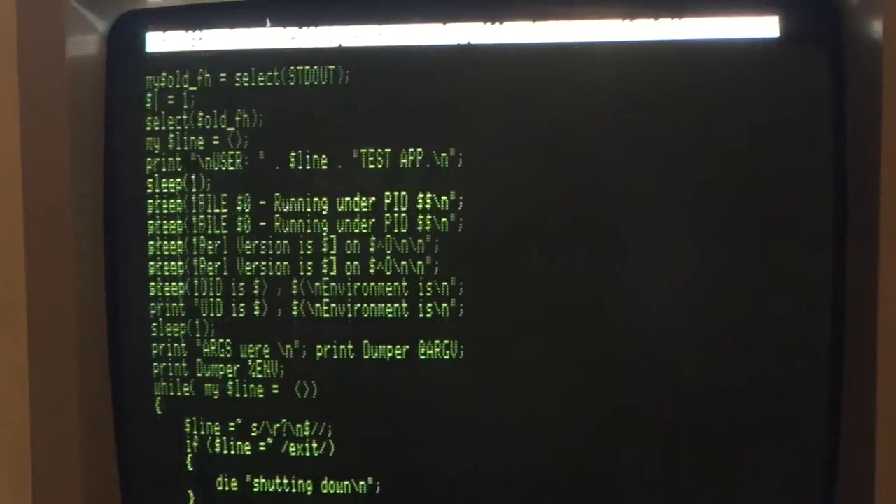
{"action": "scroll", "scroll_direction": "down", "scroll_amount": 3}
{"action": "type", "text": "exit"}
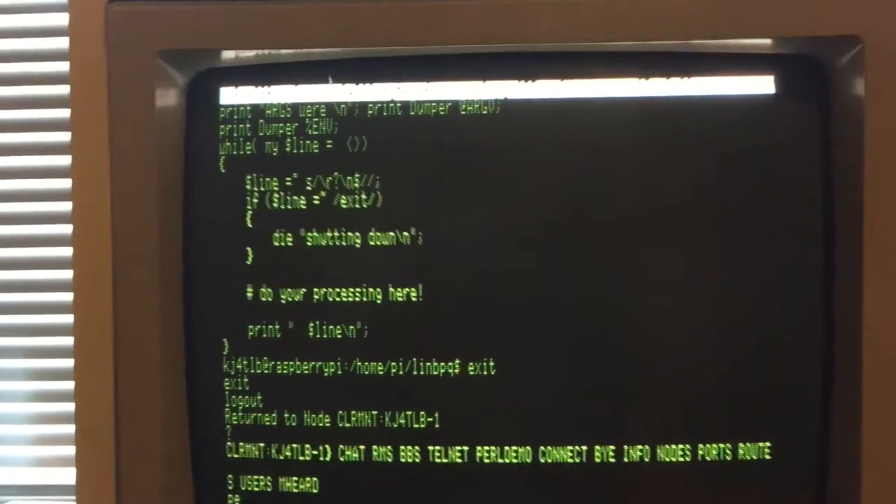
{"action": "type", "text": "perldemo"}
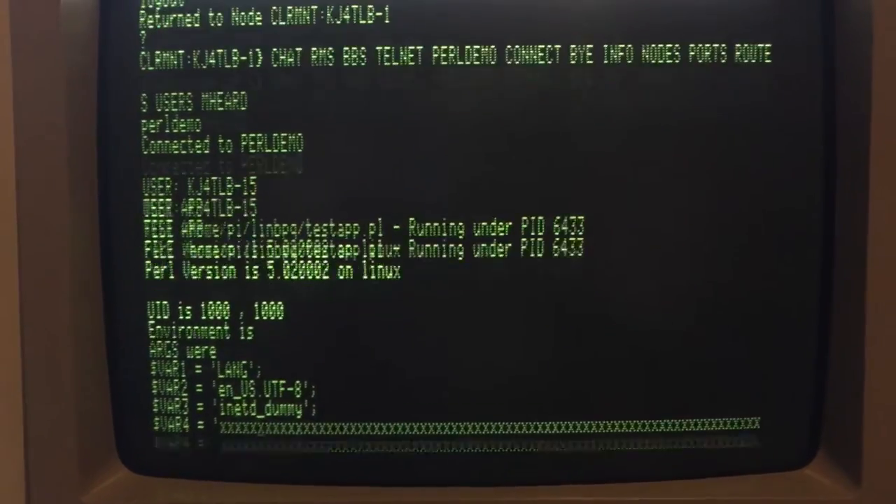
{"action": "scroll", "scroll_direction": "down", "scroll_amount": 3}
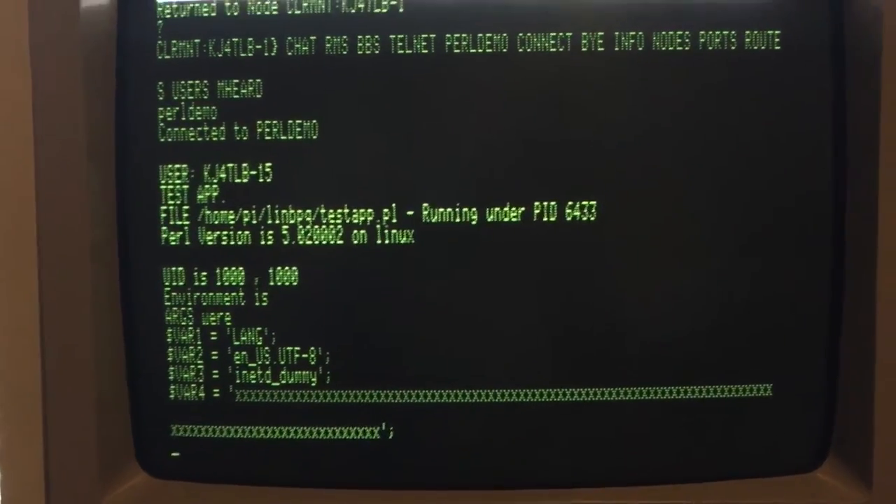
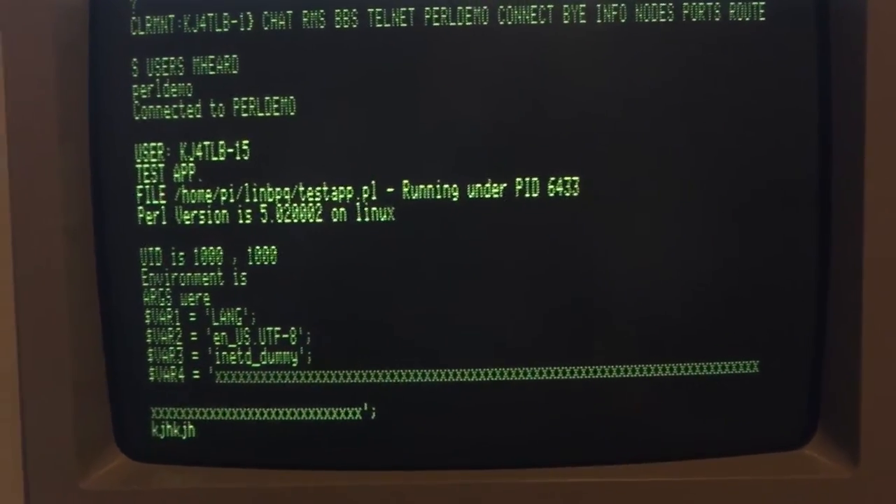